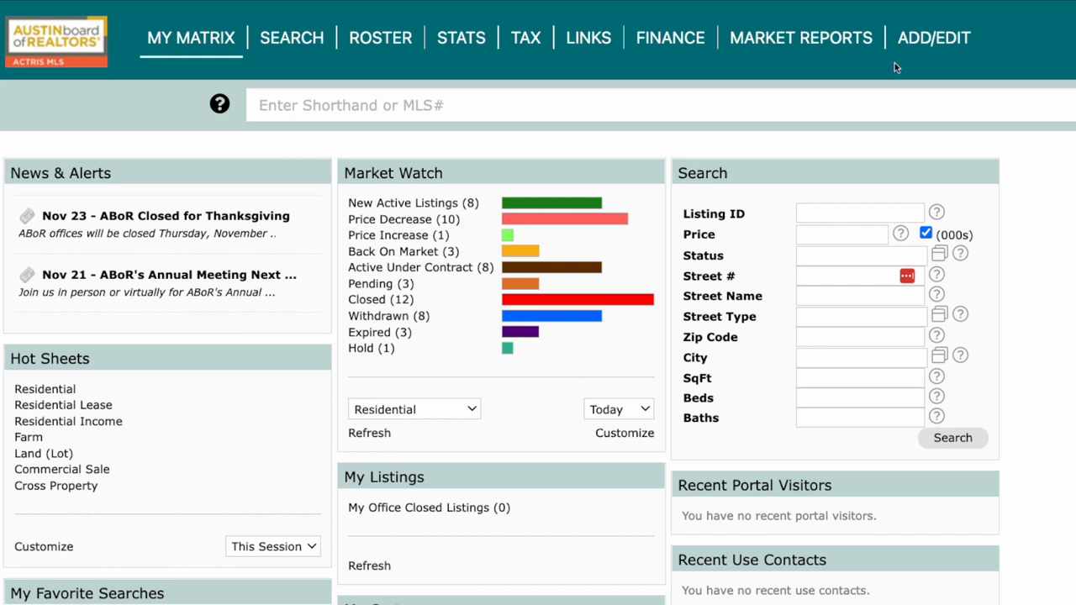
# Go to Team Settings from the My Matrix account menu.
pyautogui.click(192, 37)
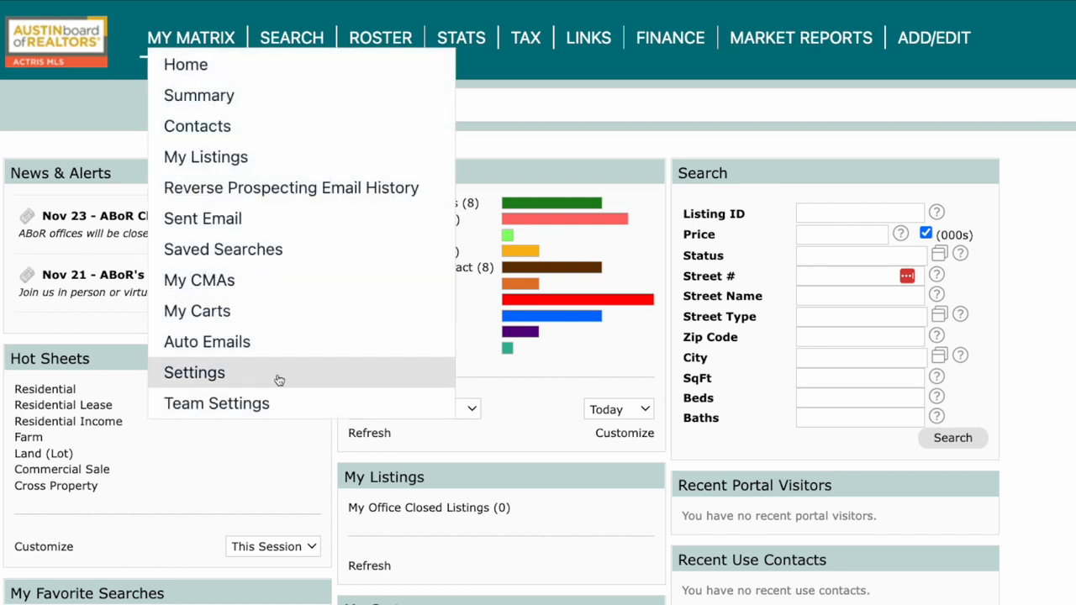
pyautogui.click(215, 403)
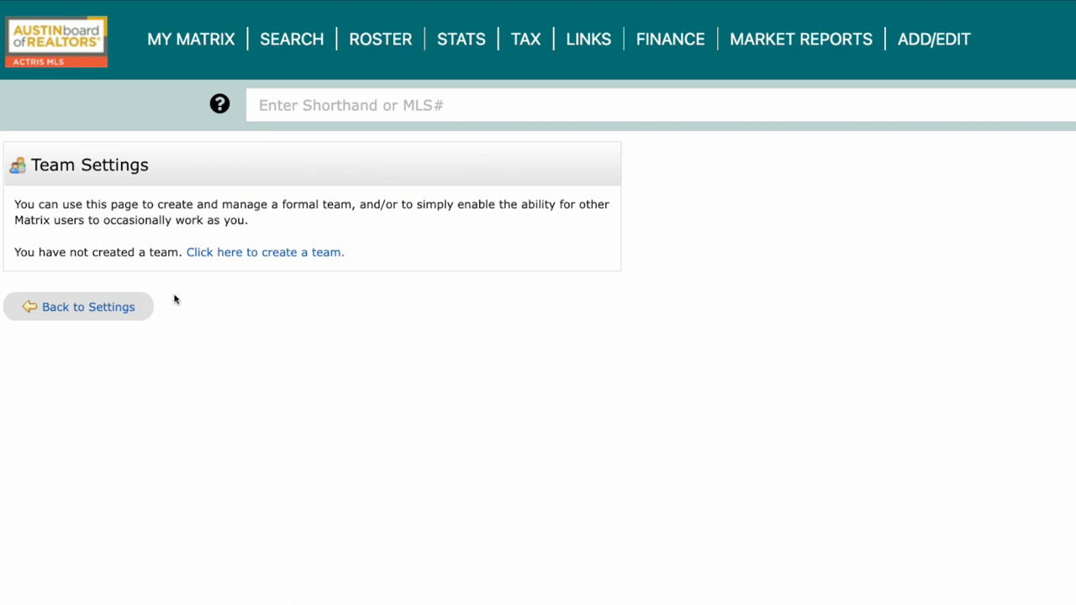
# Create a team and add user ID 'agent111' as a member set to impersonate me.
pyautogui.click(265, 252)
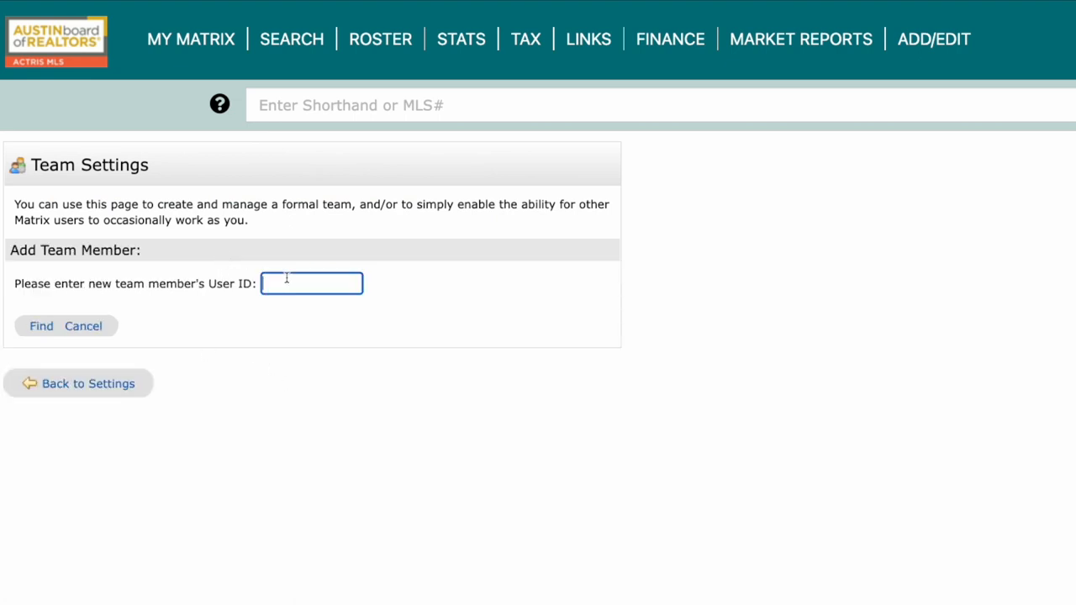
pyautogui.write('agent111')
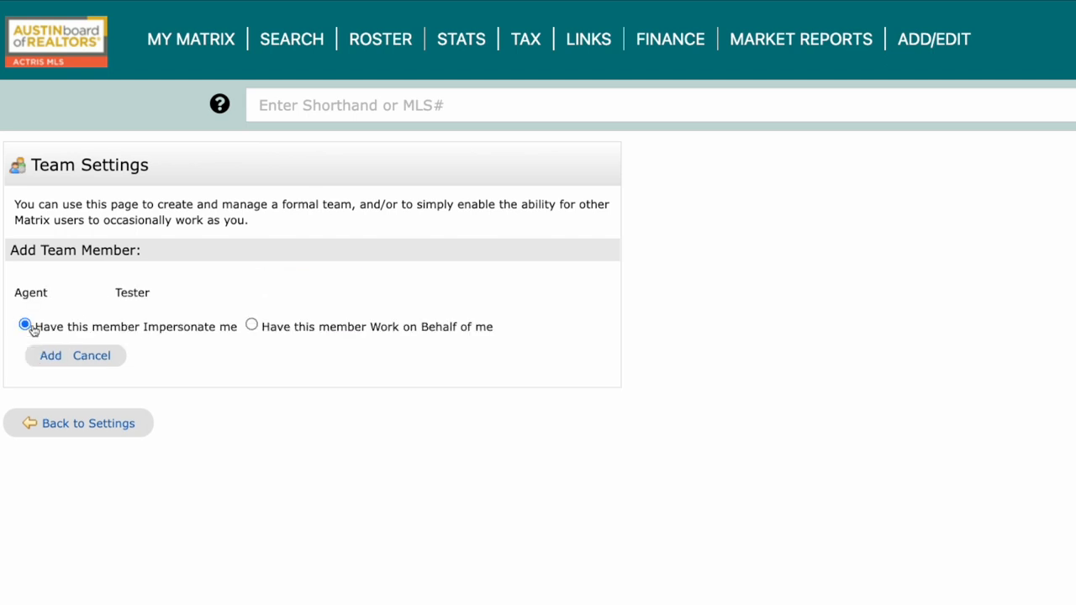
pyautogui.moveTo(264, 336)
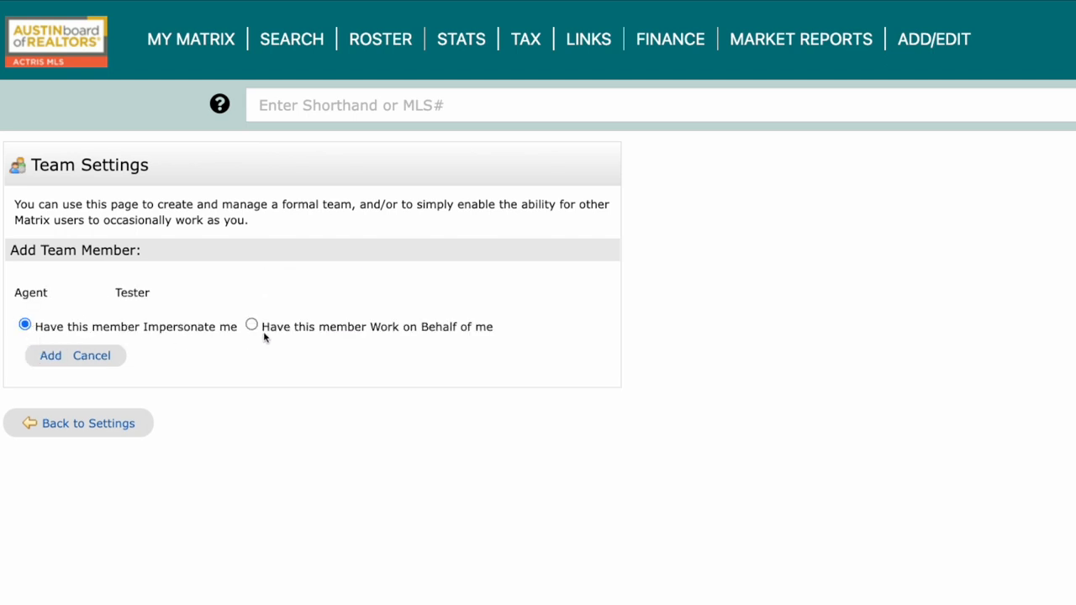
pyautogui.moveTo(245, 344)
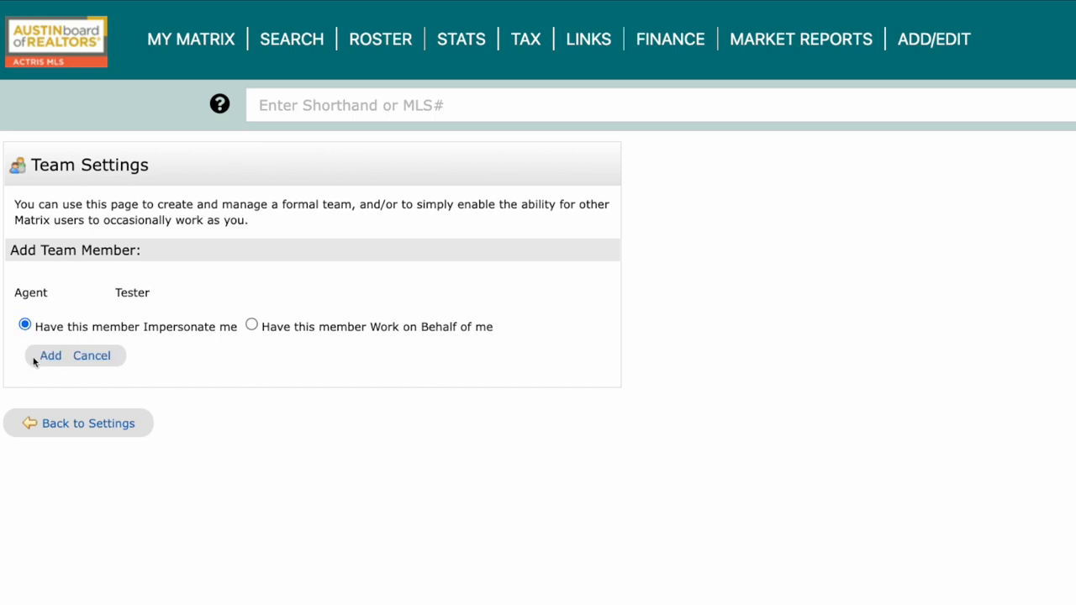
pyautogui.click(50, 355)
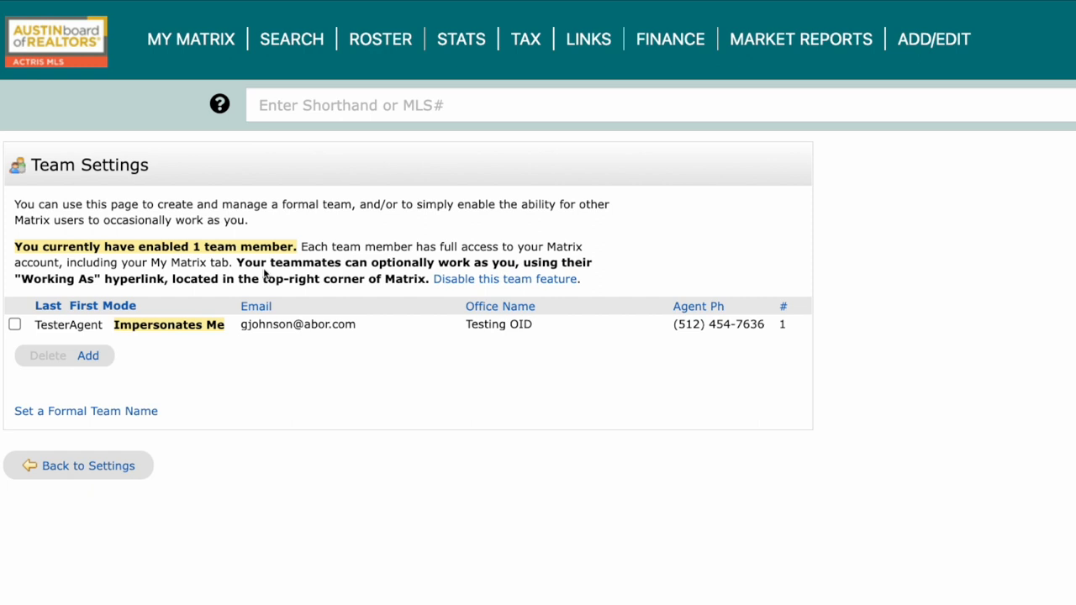
pyautogui.moveTo(47, 340)
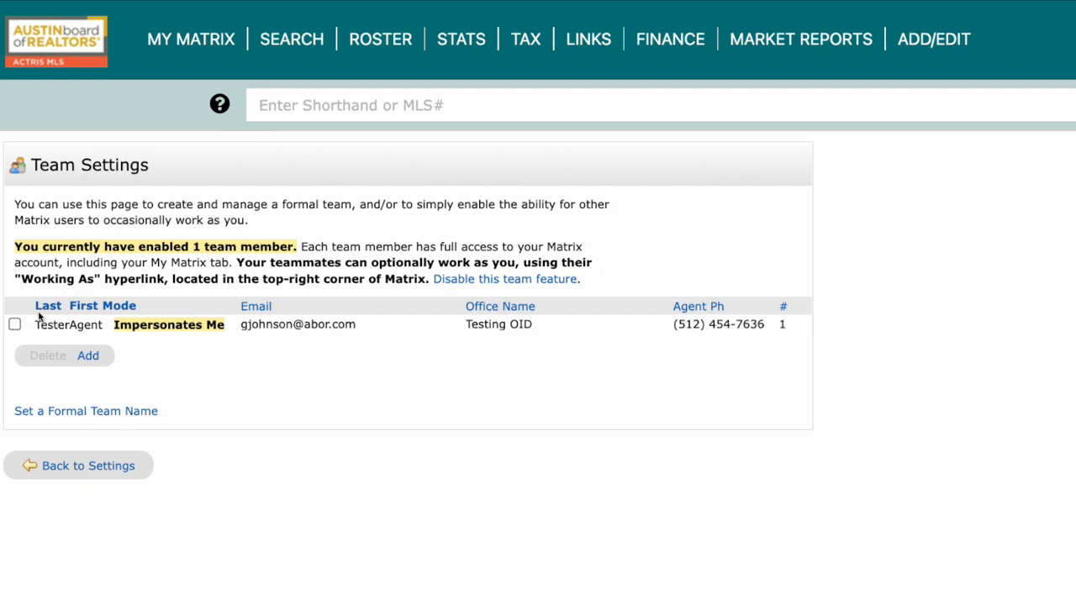
pyautogui.moveTo(85, 410)
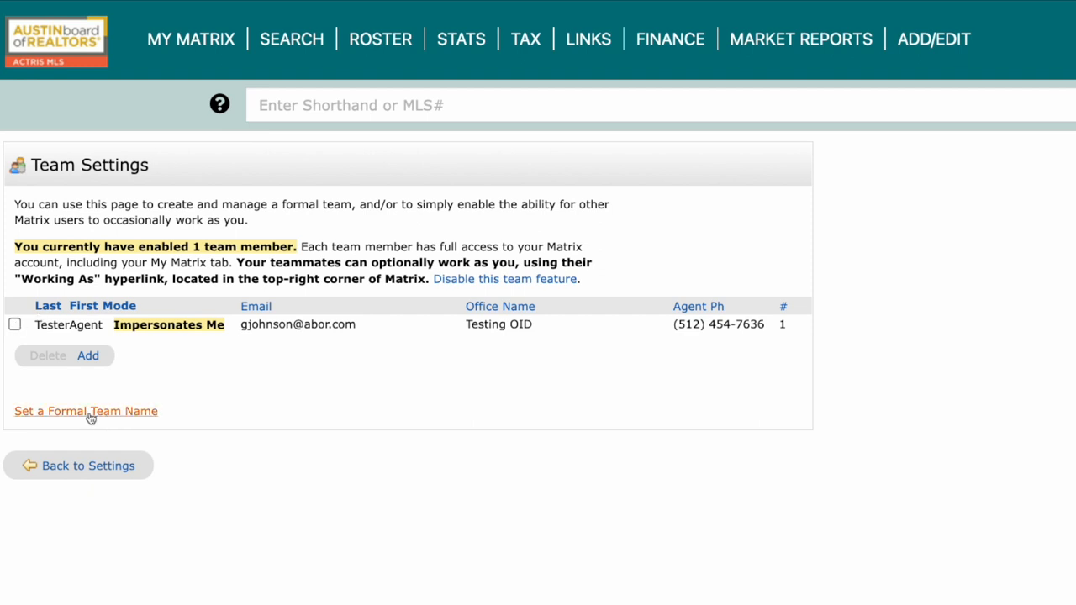
pyautogui.moveTo(316, 419)
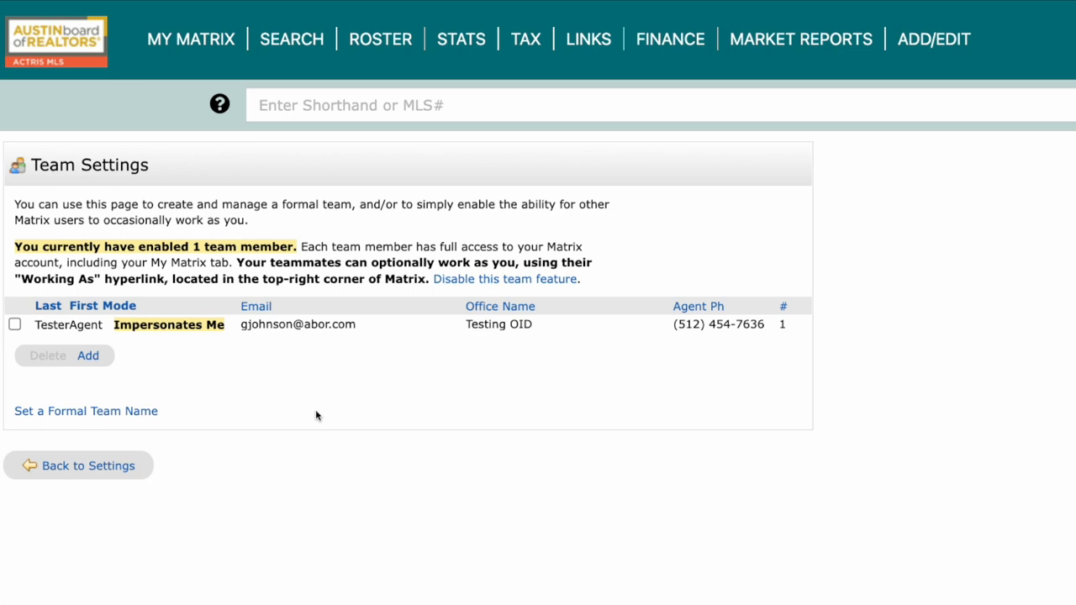
# From the home dashboard, bring up the Working As account choices.
pyautogui.click(190, 38)
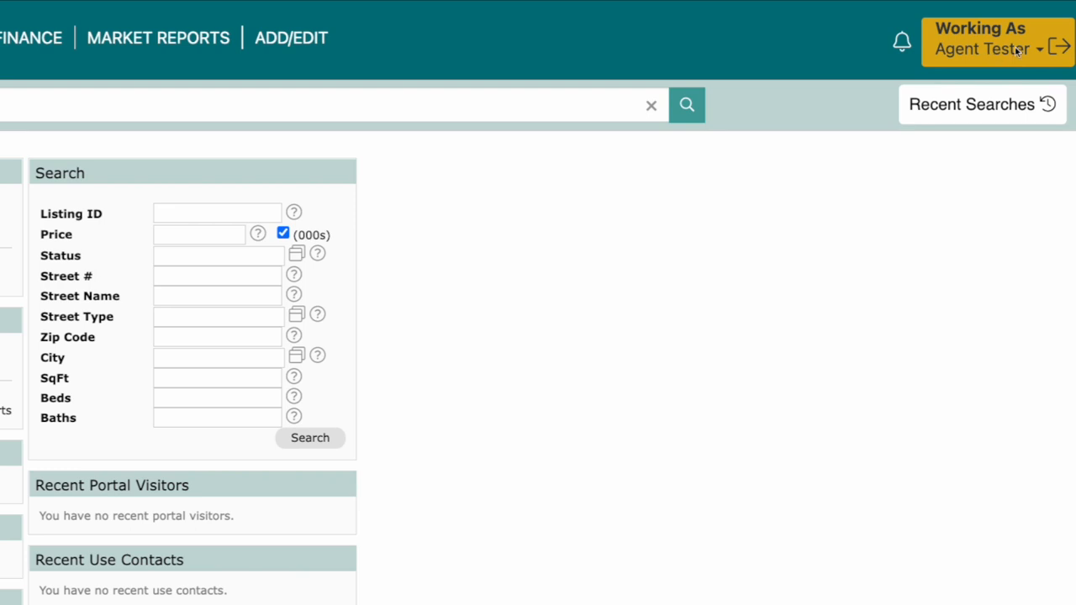
pyautogui.click(983, 48)
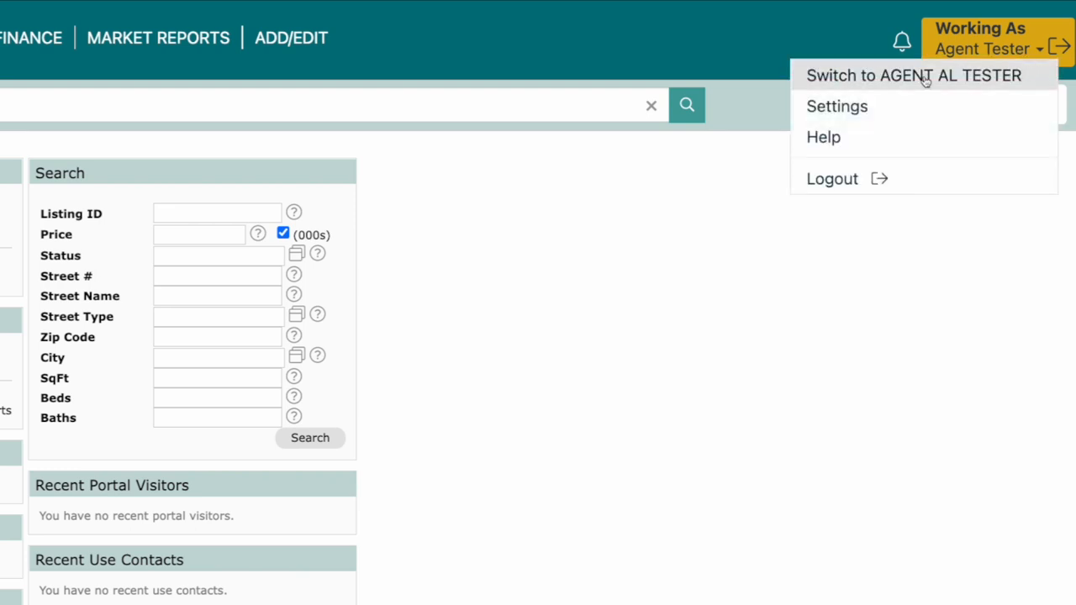
pyautogui.moveTo(842, 81)
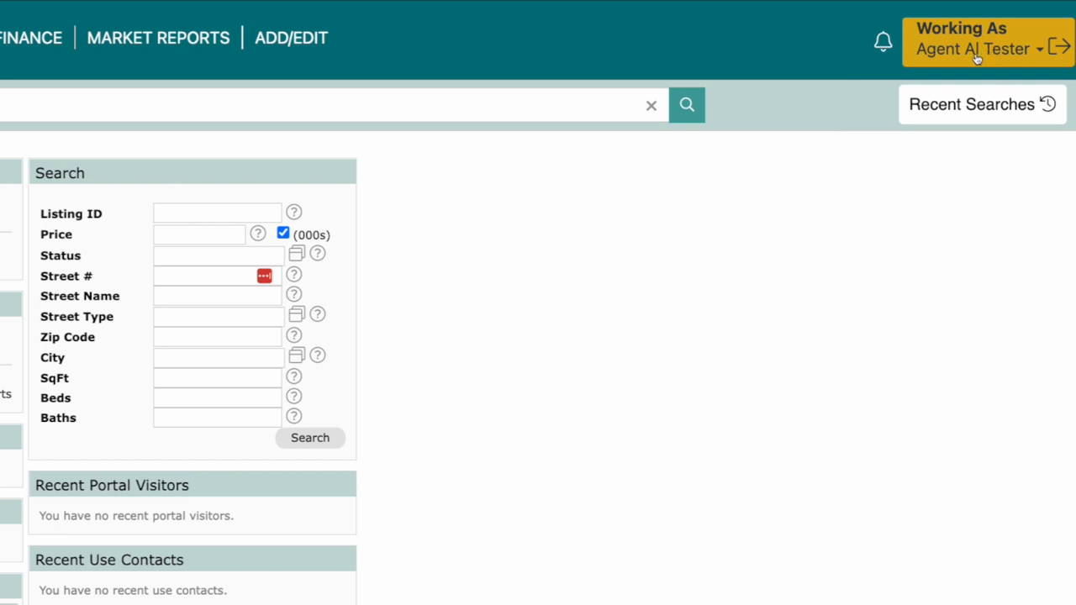
pyautogui.moveTo(800, 141)
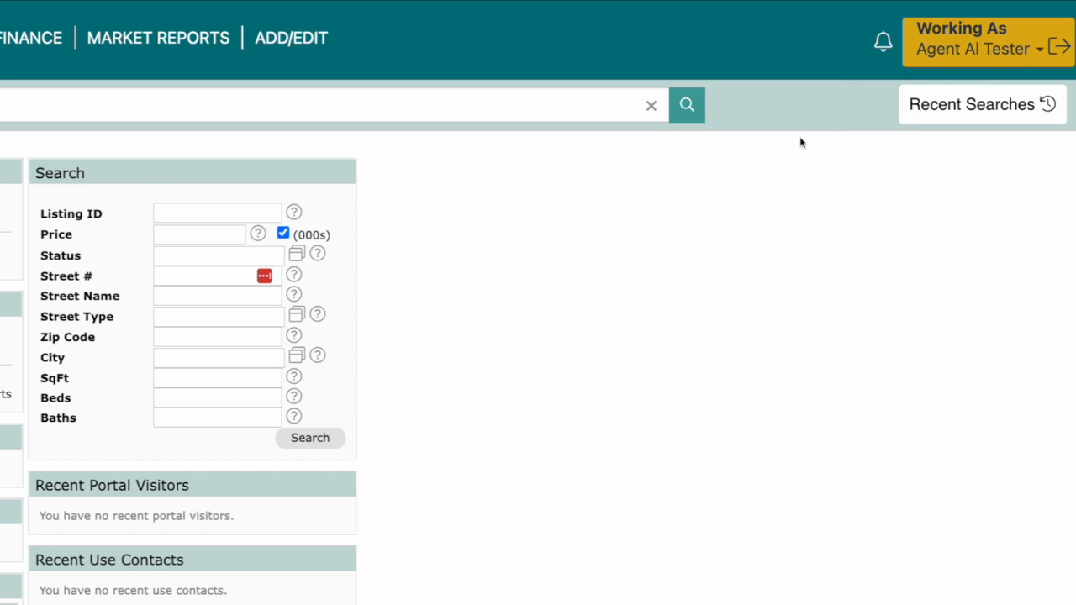
pyautogui.moveTo(1000, 49)
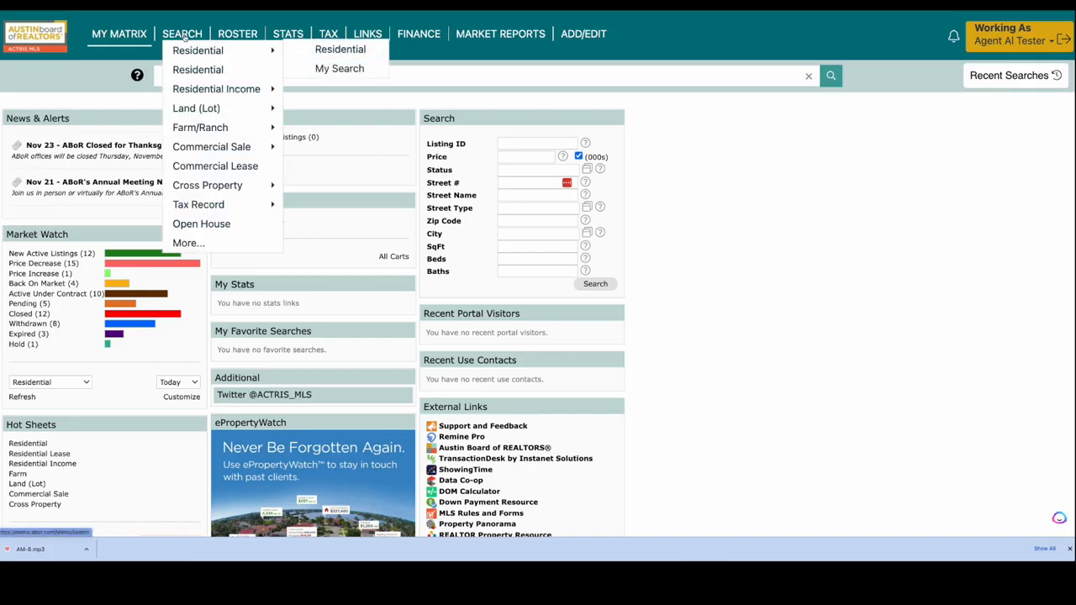
# Show the Search page with its property search categories.
pyautogui.click(181, 34)
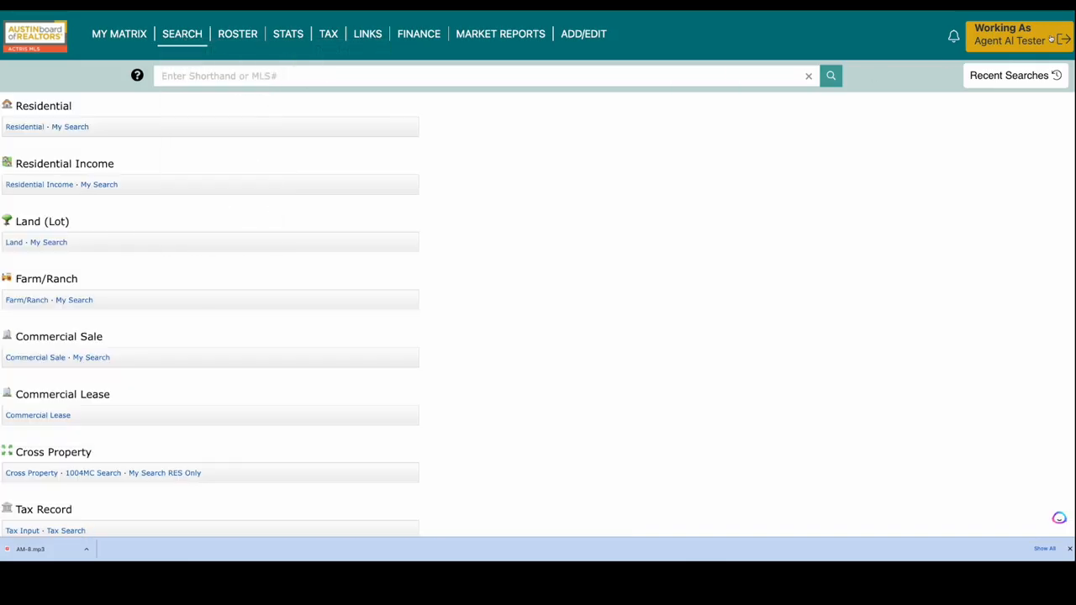
pyautogui.moveTo(800, 155)
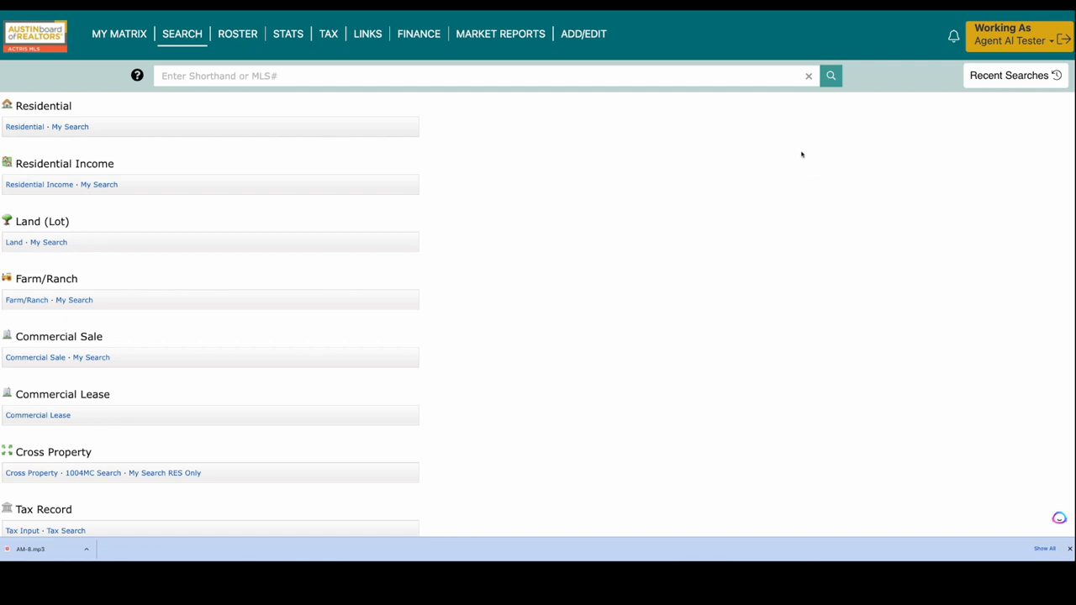